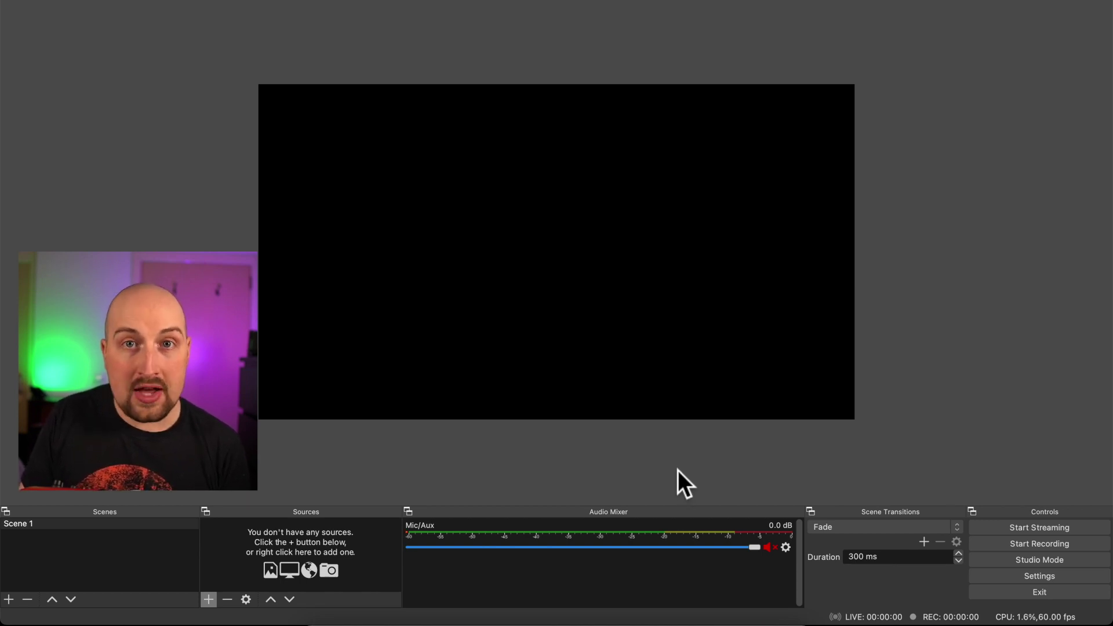
mouse_move(263, 547)
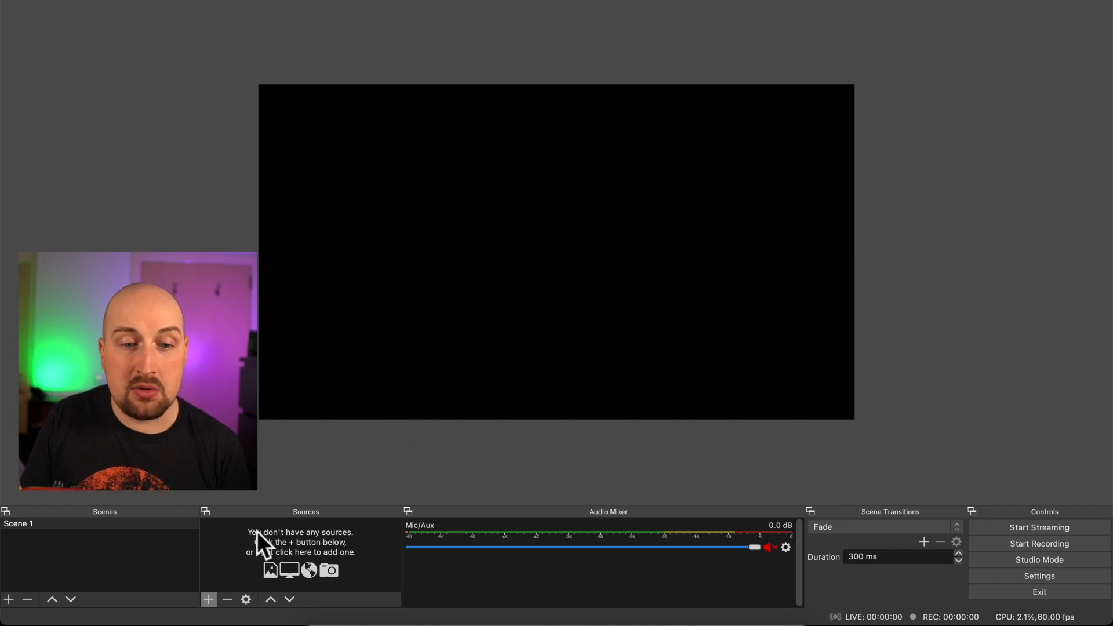
- Add an Audio Input Capture source to Scene 1 using the Yeti Stereo Microphone
left_click(209, 599)
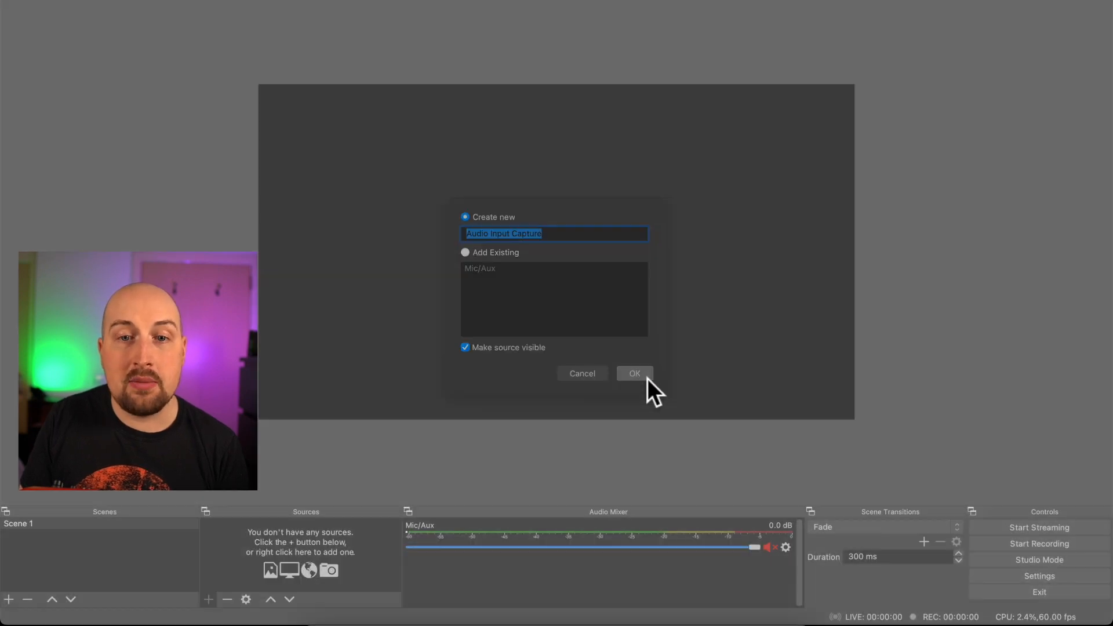
left_click(634, 373)
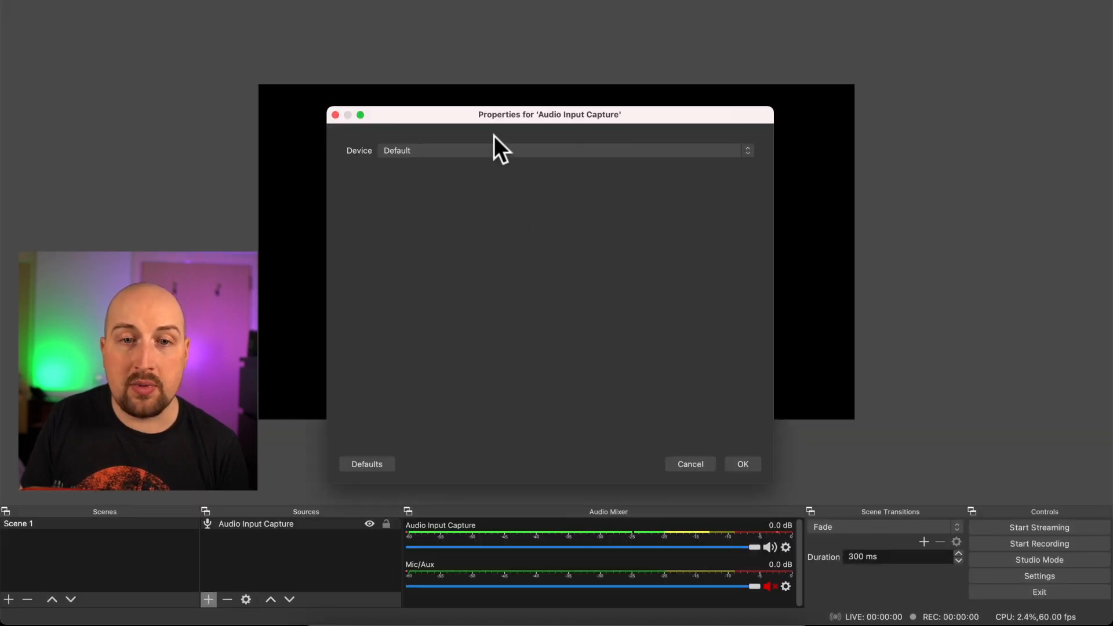
left_click(560, 149)
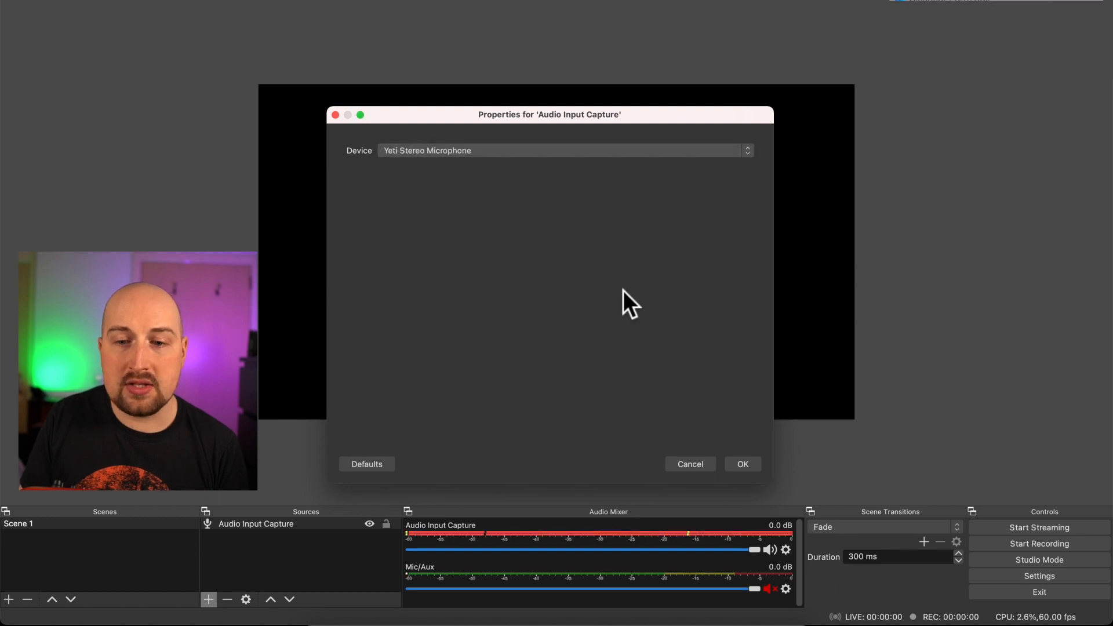
left_click(741, 463)
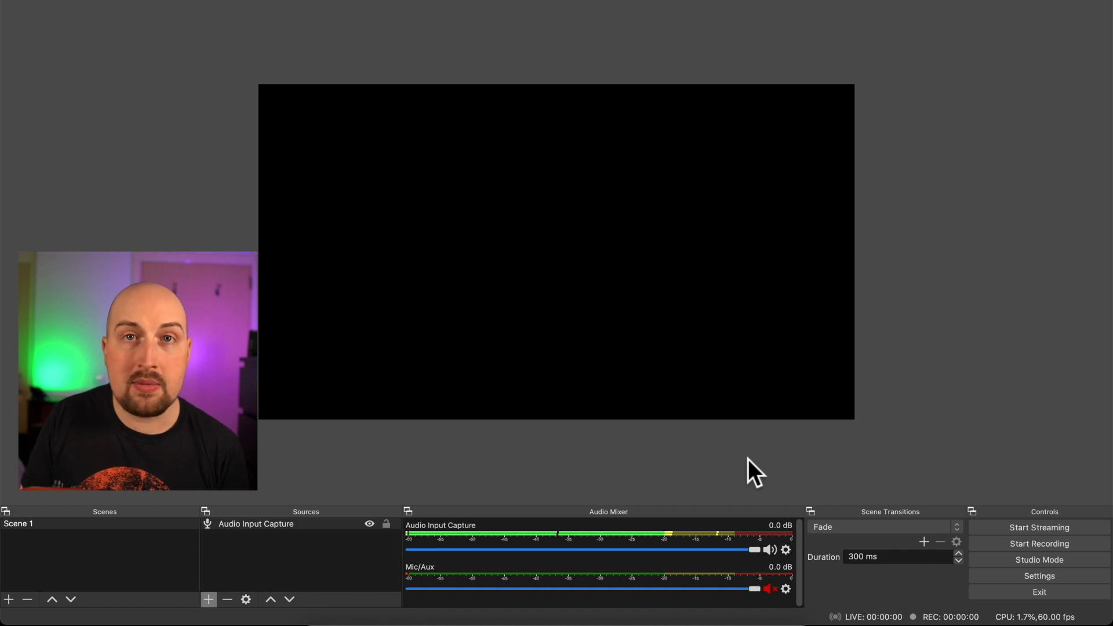
mouse_move(706, 487)
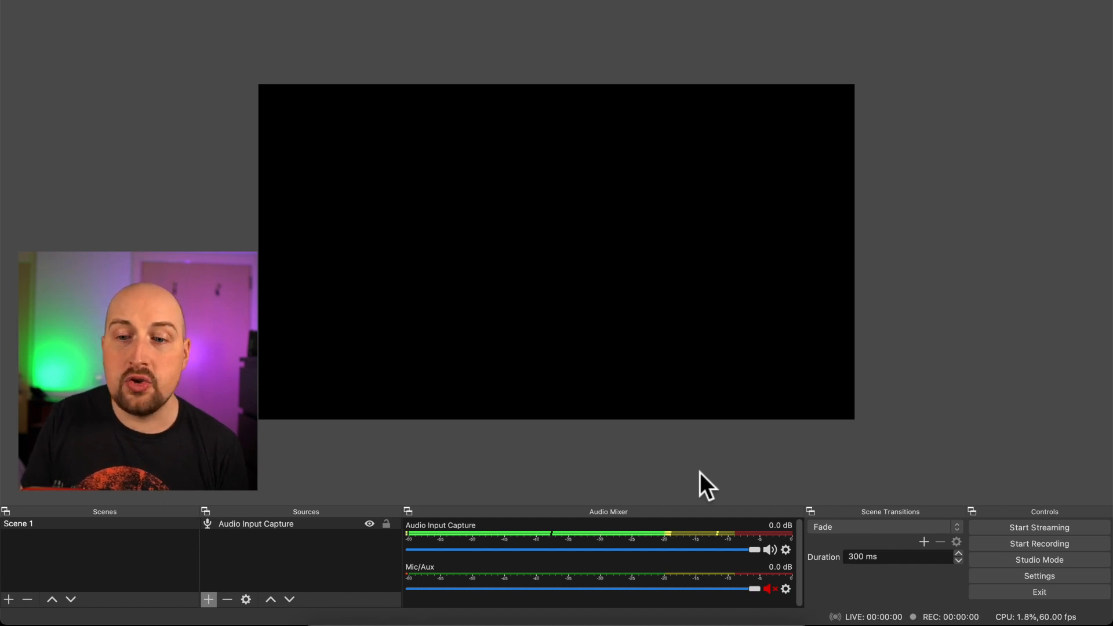
- Set Audio Input Capture's monitoring to Monitor and Output in Advanced Audio Properties
left_click(787, 550)
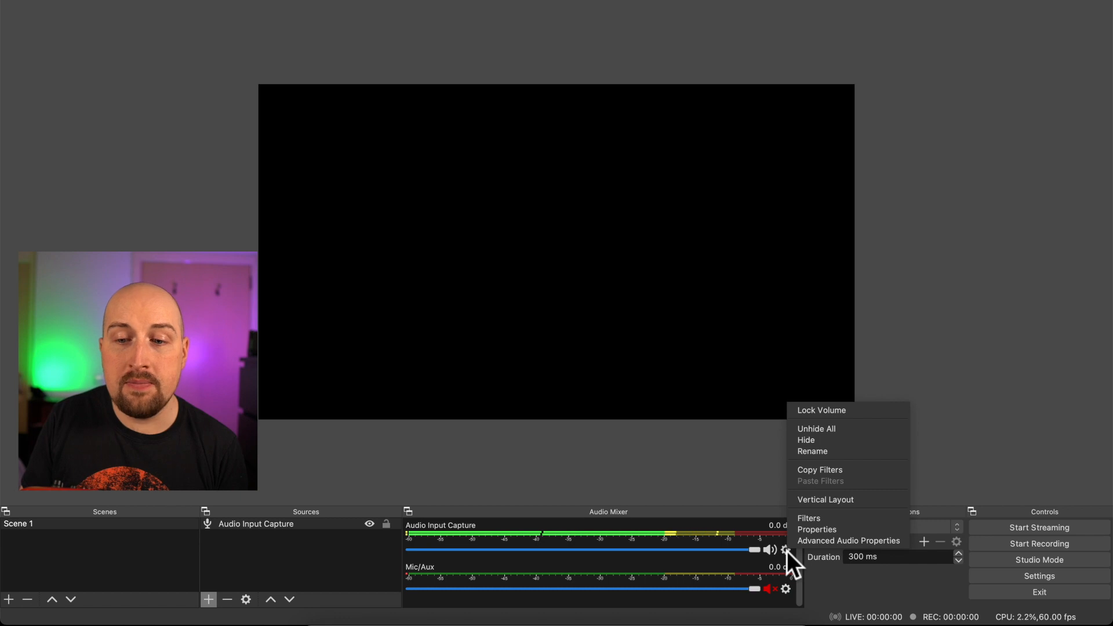
mouse_move(847, 540)
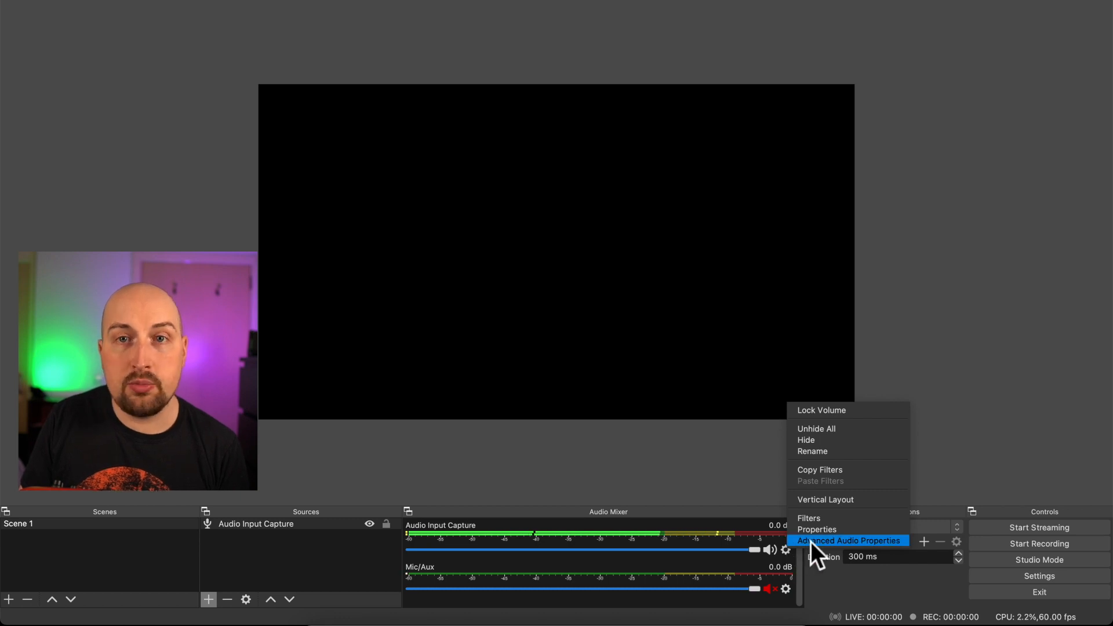
left_click(848, 540)
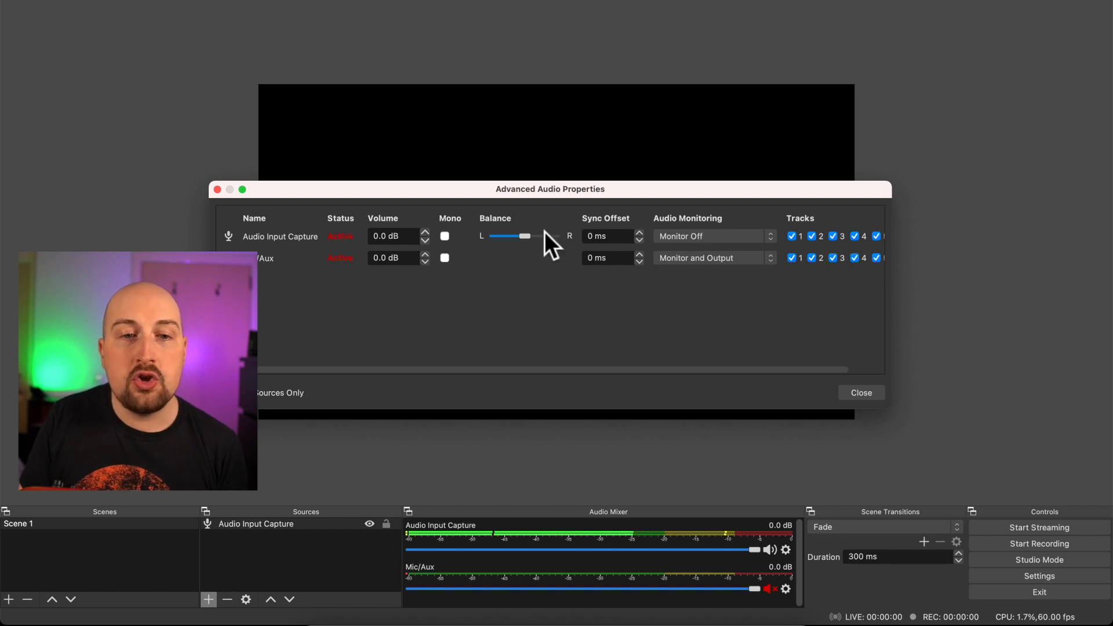
left_click(708, 236)
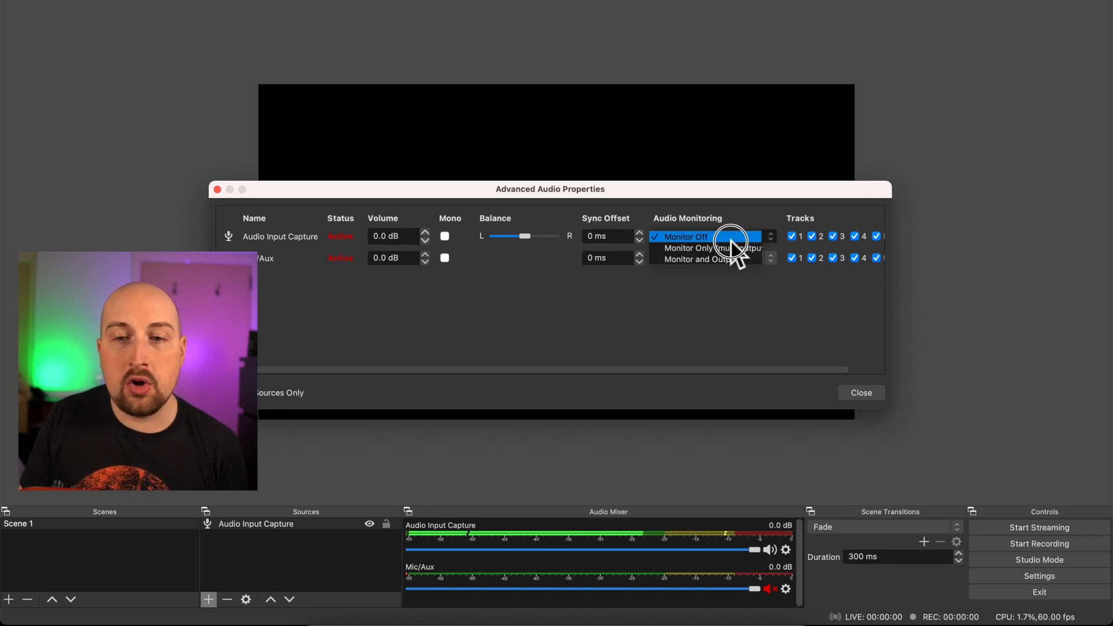
left_click(697, 259)
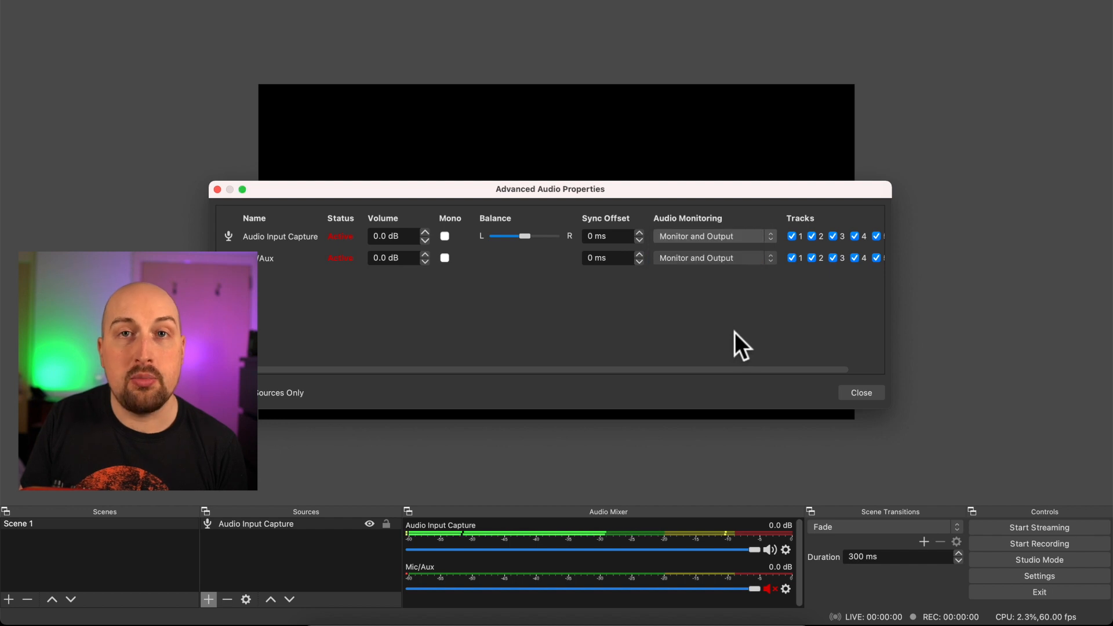
mouse_move(355, 273)
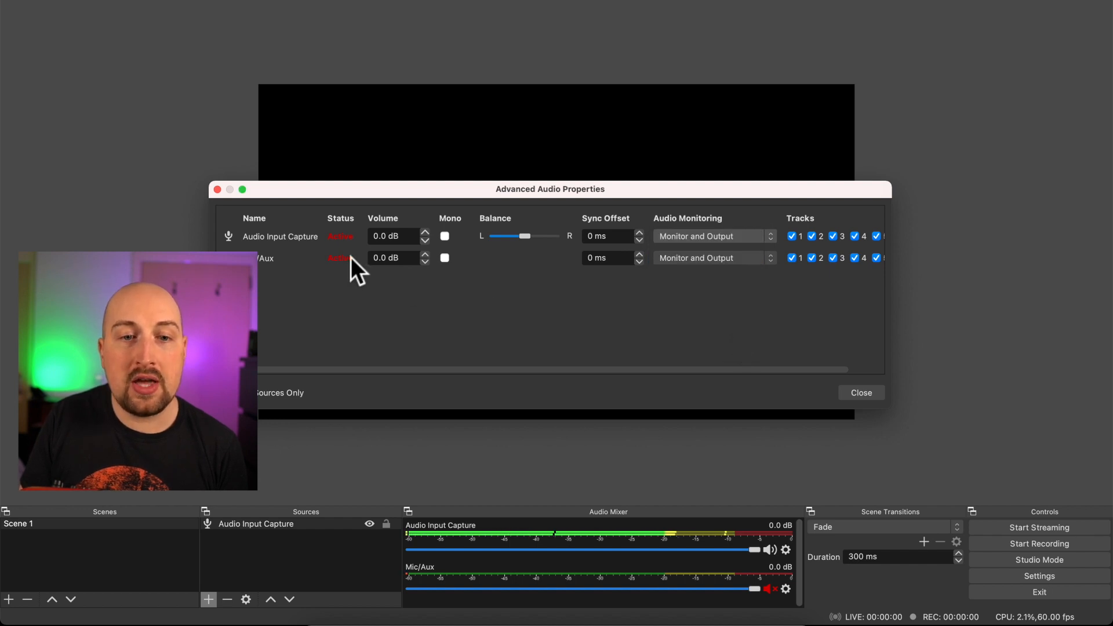
mouse_move(710, 248)
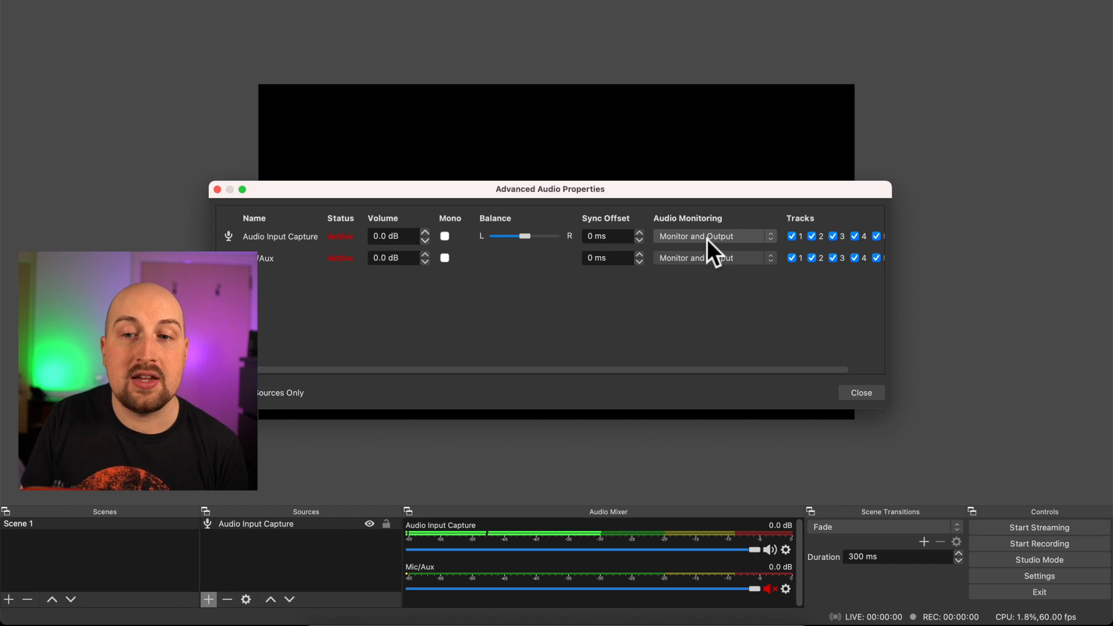
left_click(861, 393)
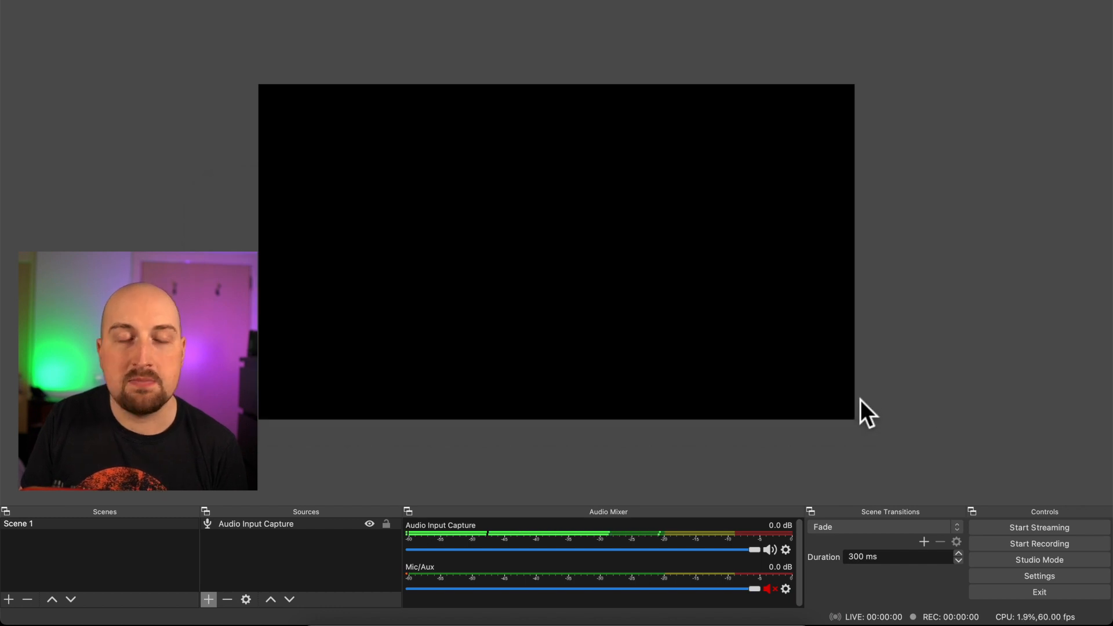
mouse_move(716, 369)
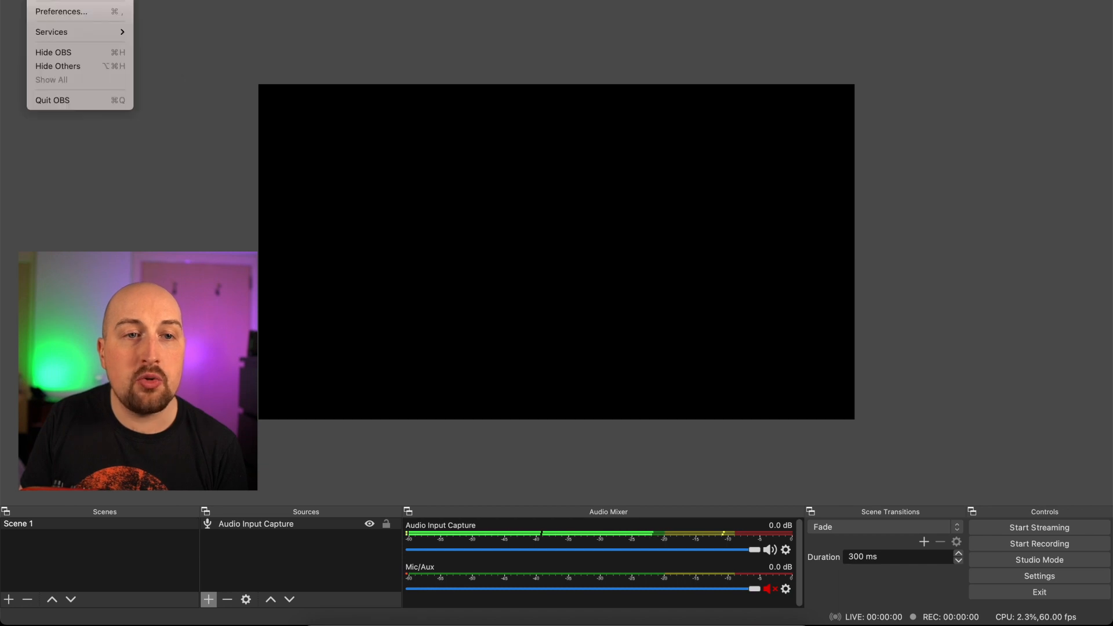
- Set OBS's audio Monitoring Device to BlackHole 16ch and save the settings
left_click(62, 11)
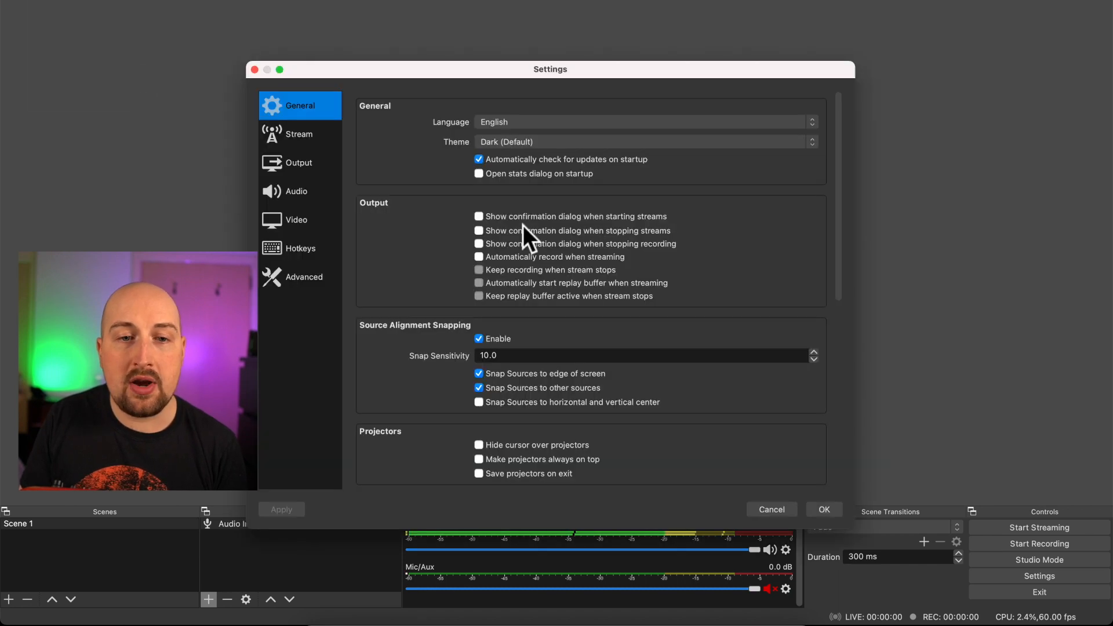
left_click(297, 190)
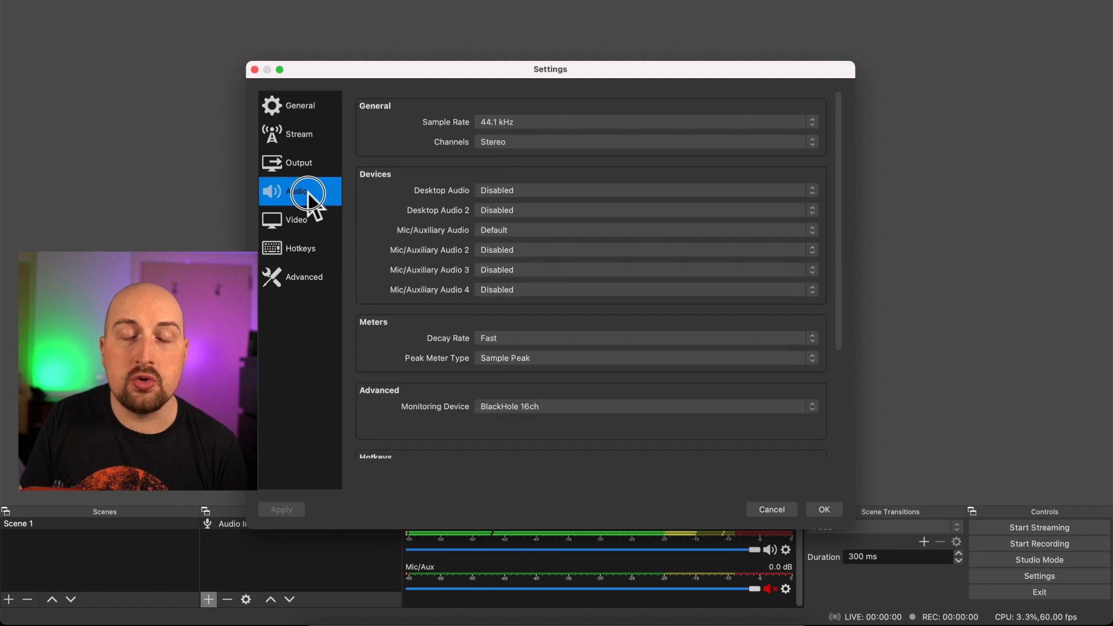
mouse_move(534, 434)
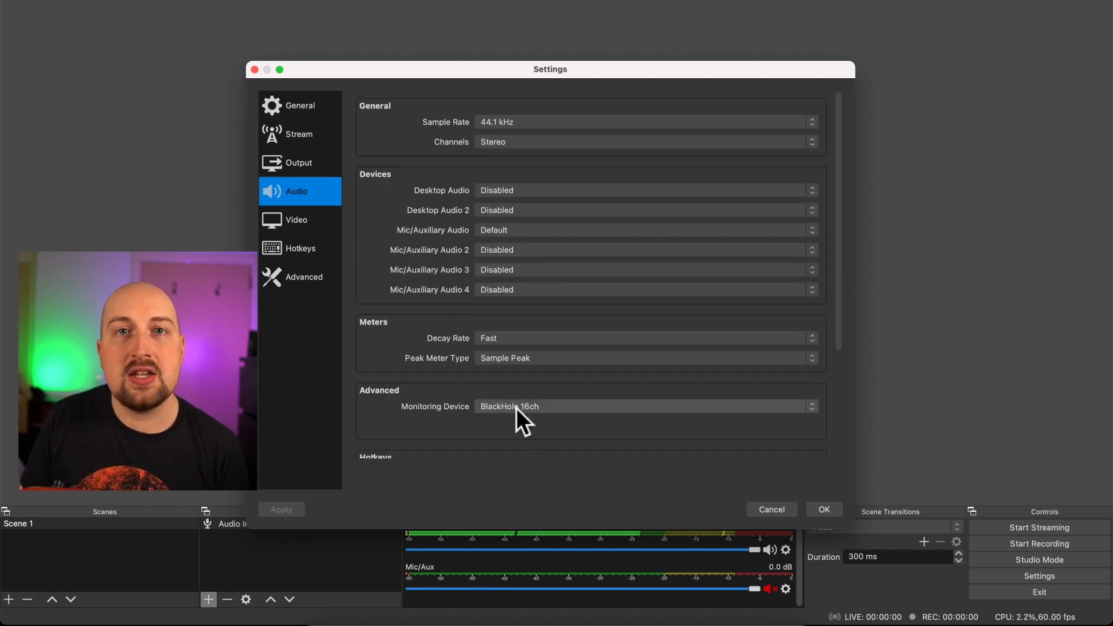
left_click(643, 406)
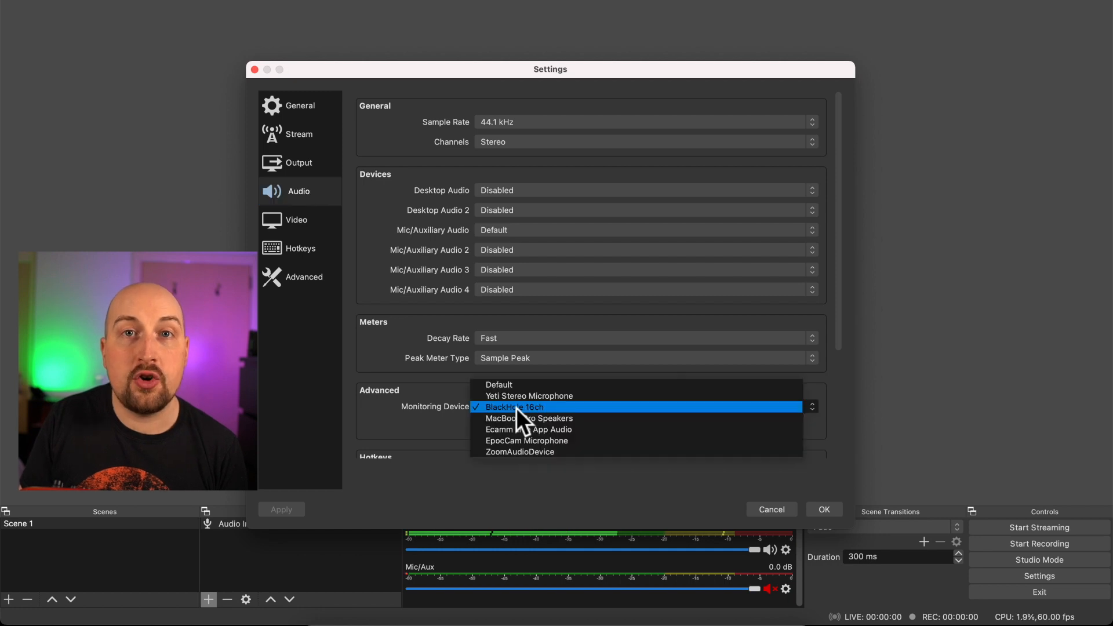
mouse_move(504, 423)
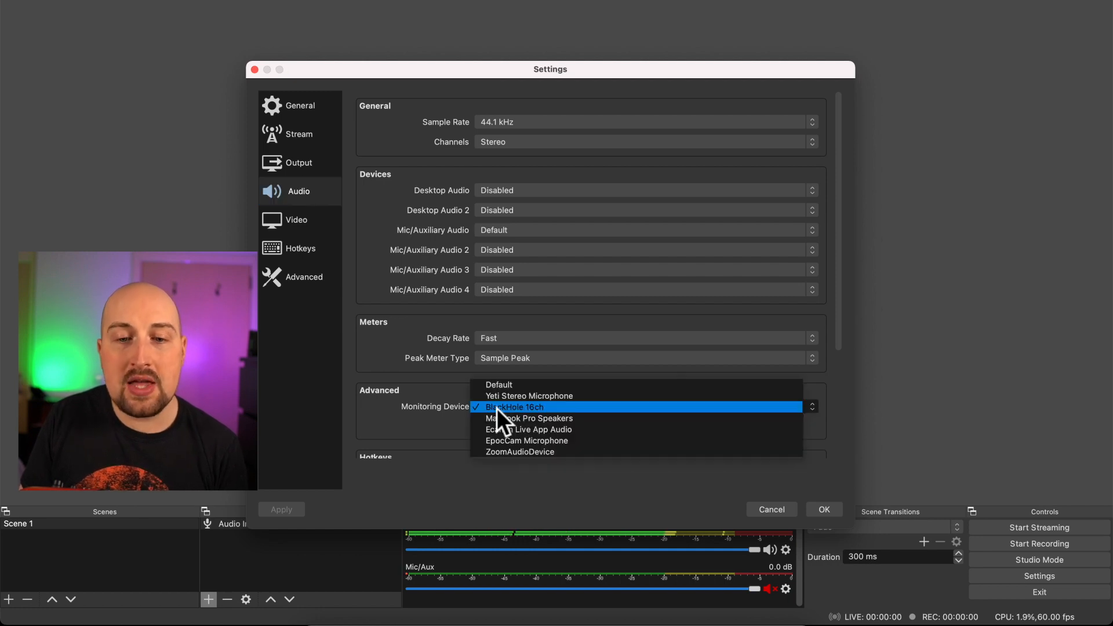
left_click(512, 407)
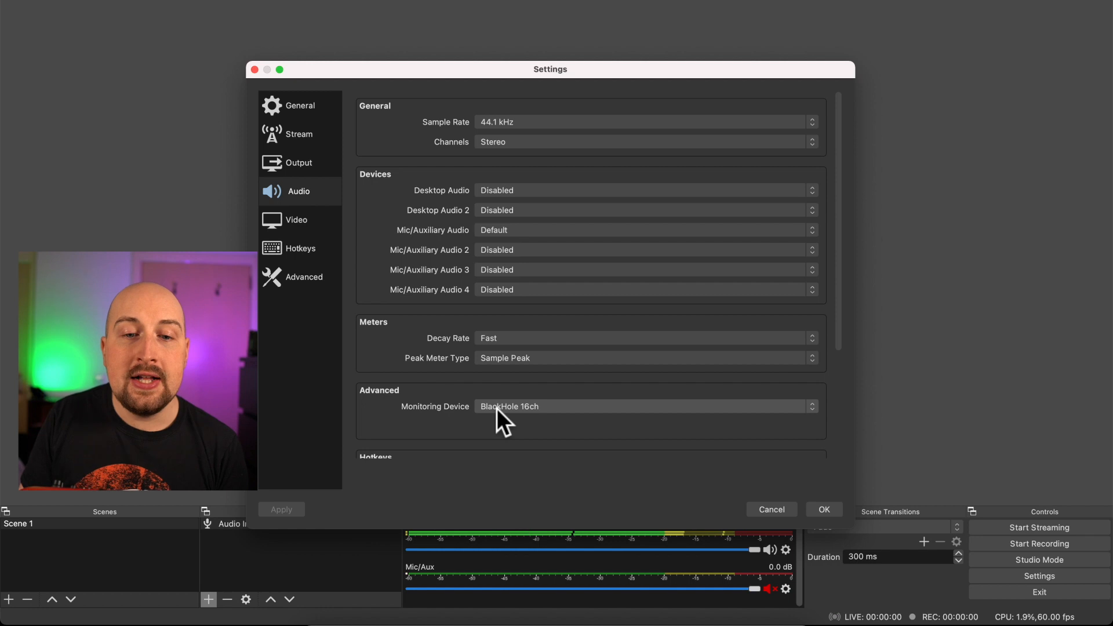
mouse_move(807, 518)
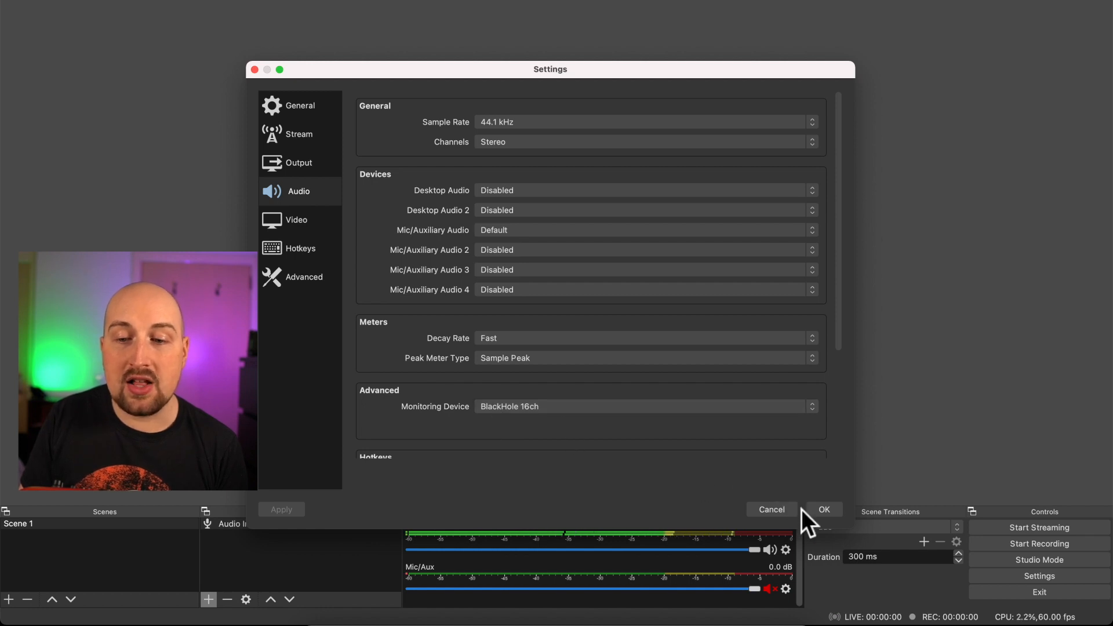
left_click(823, 509)
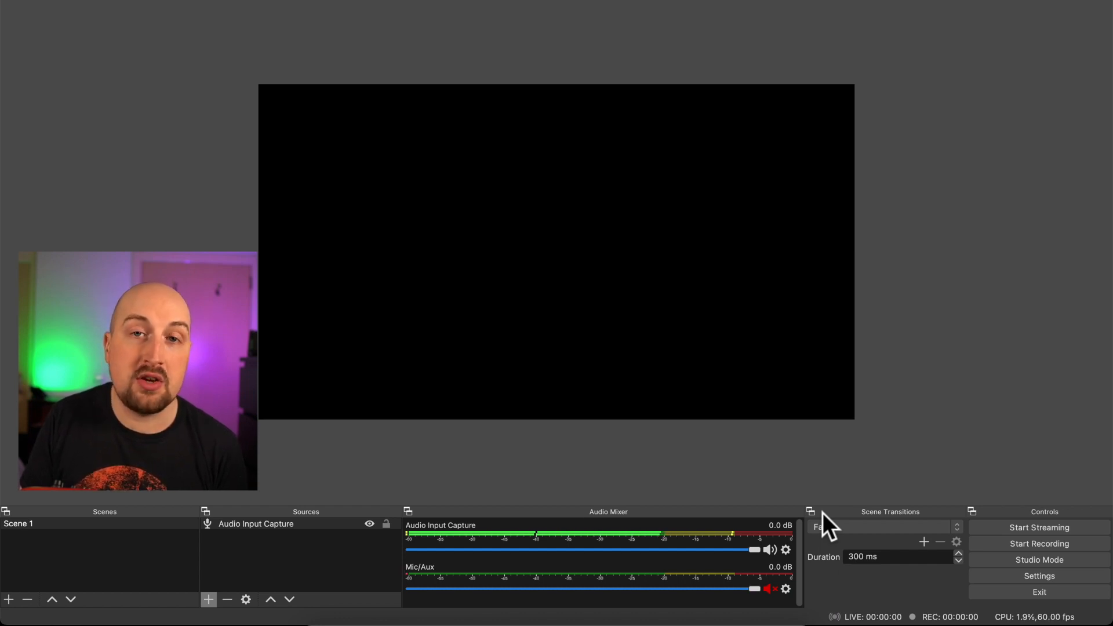
mouse_move(608, 284)
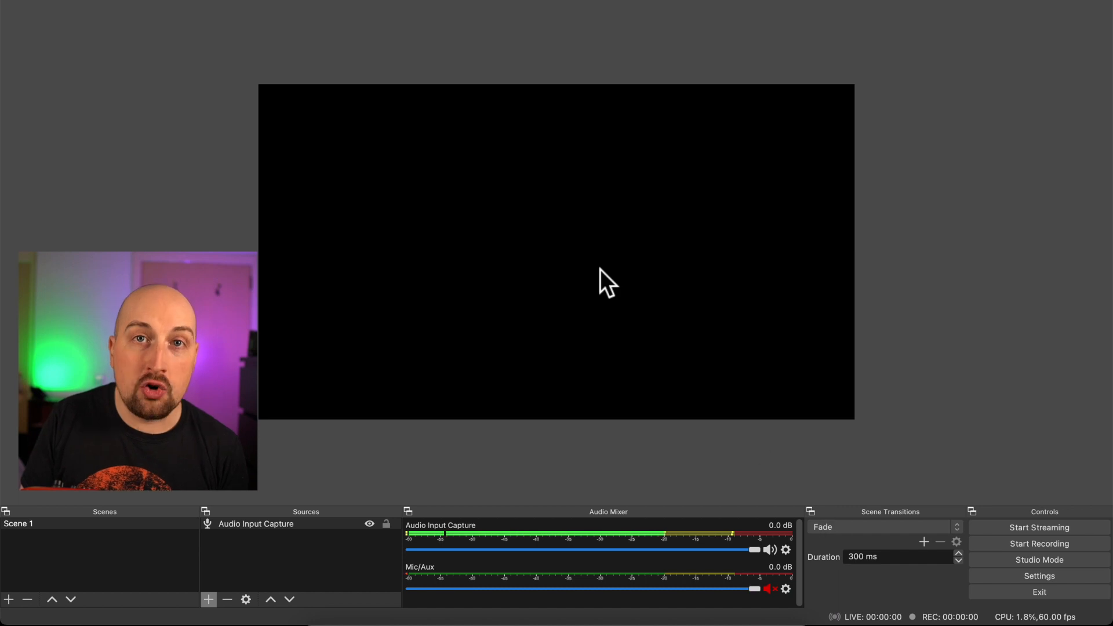
mouse_move(518, 256)
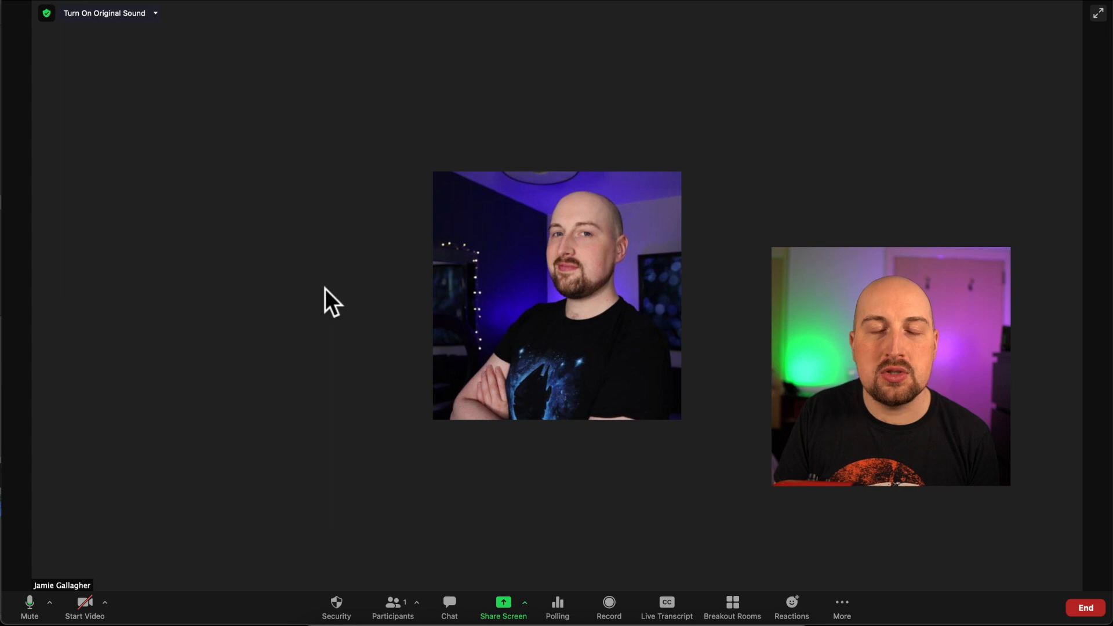
mouse_move(176, 402)
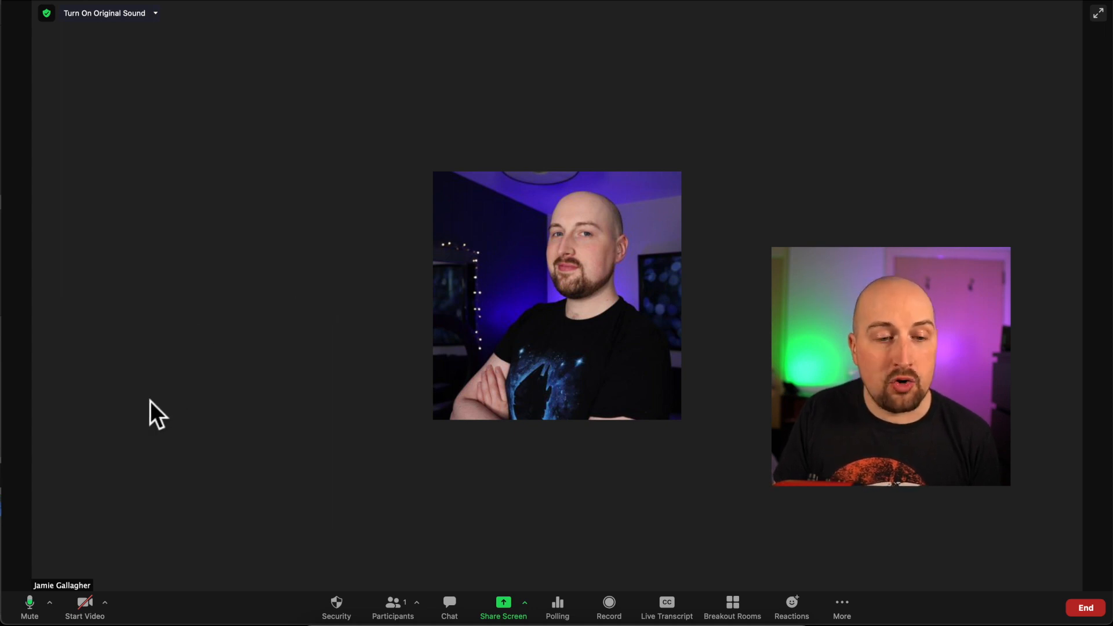
mouse_move(50, 604)
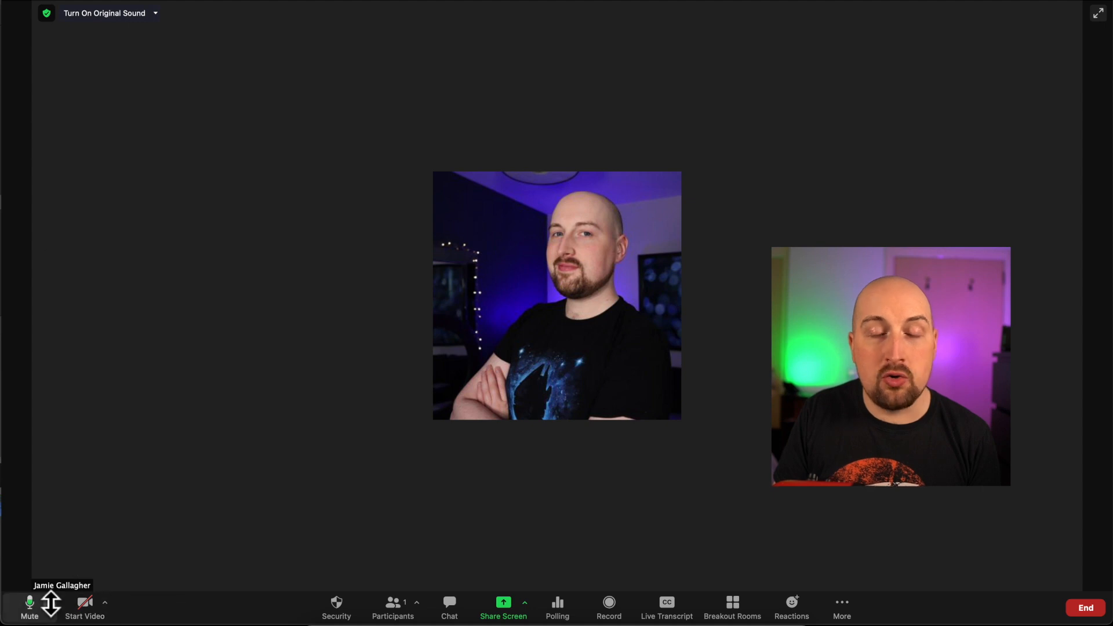
- Select BlackHole 16ch as the Zoom meeting microphone
left_click(51, 603)
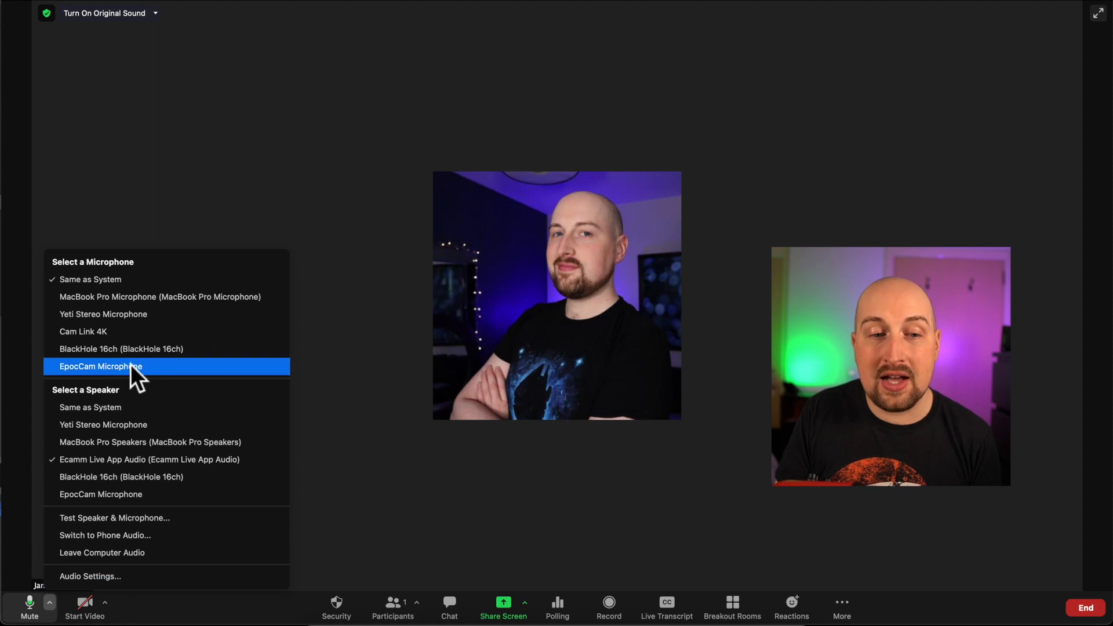
mouse_move(121, 348)
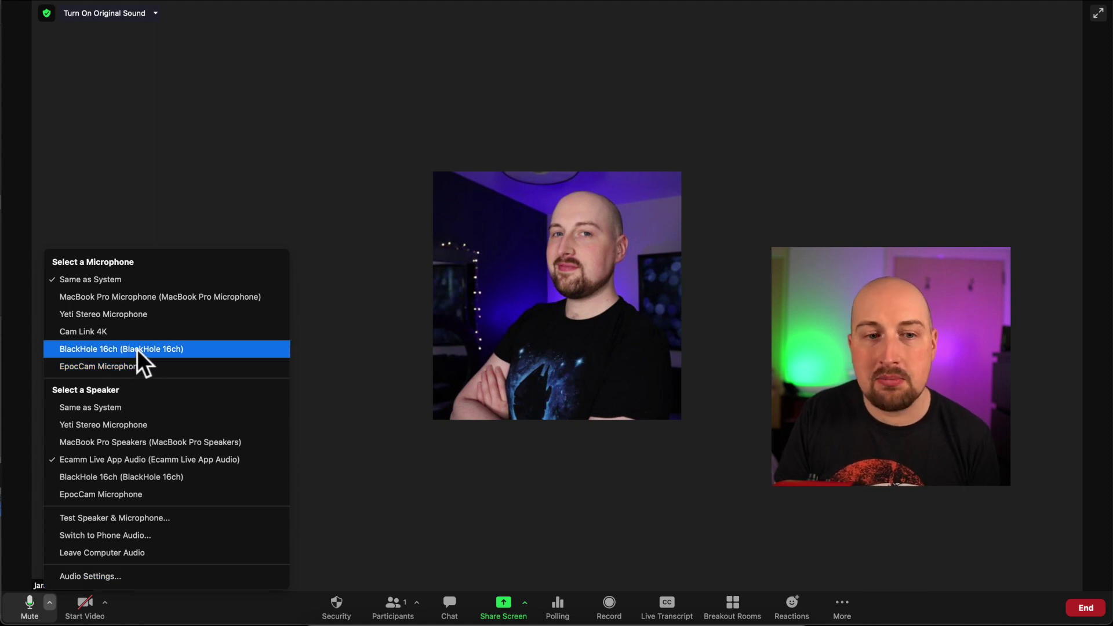
left_click(121, 349)
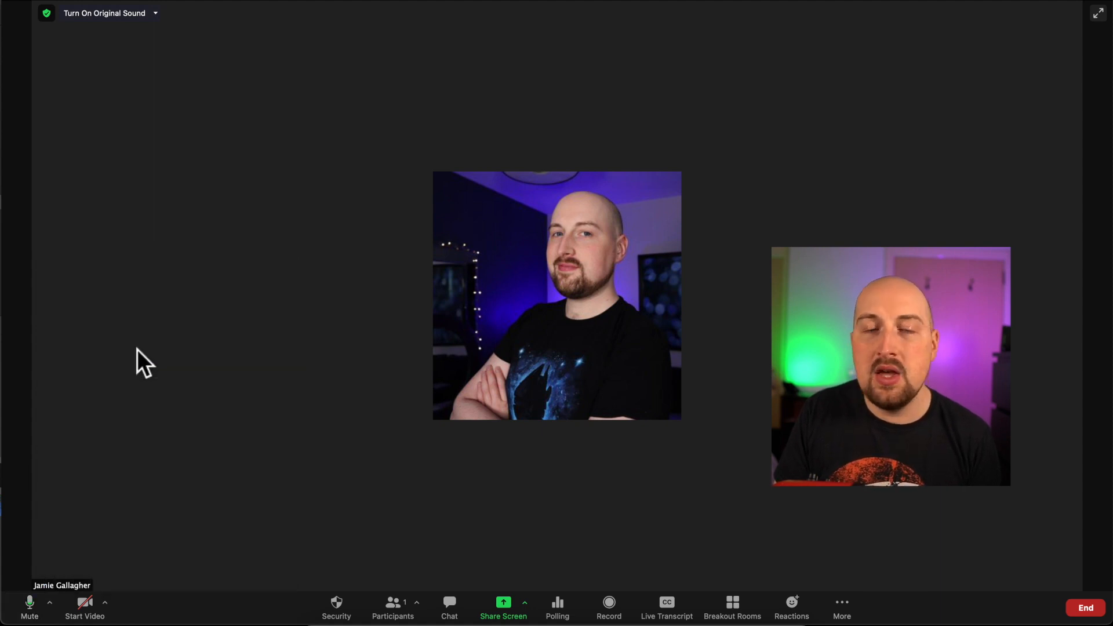
mouse_move(252, 387)
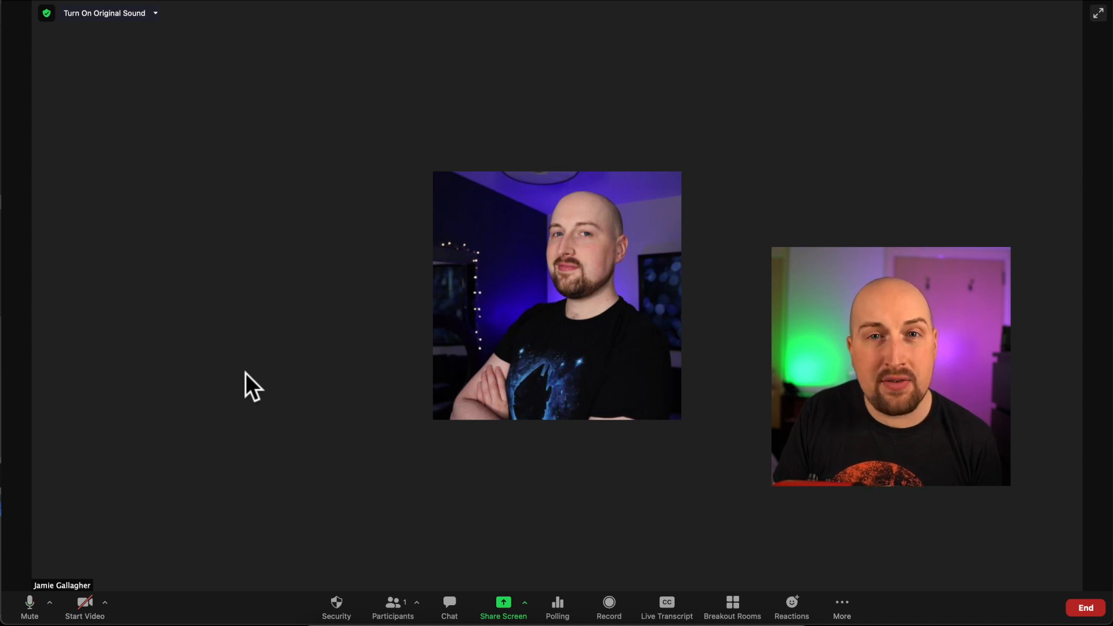
mouse_move(180, 149)
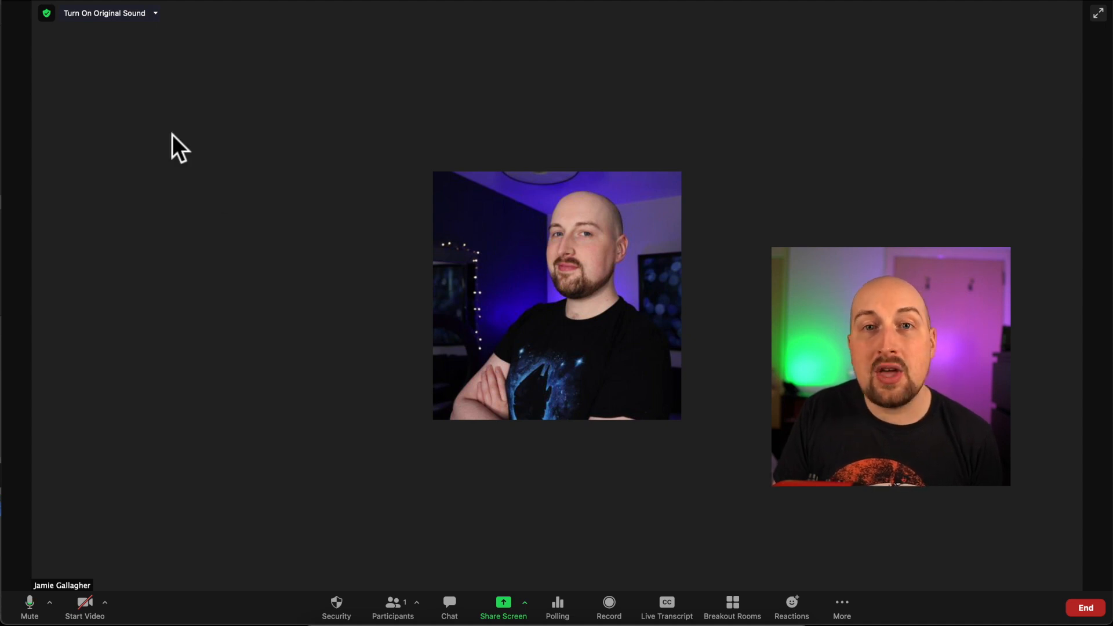
mouse_move(124, 35)
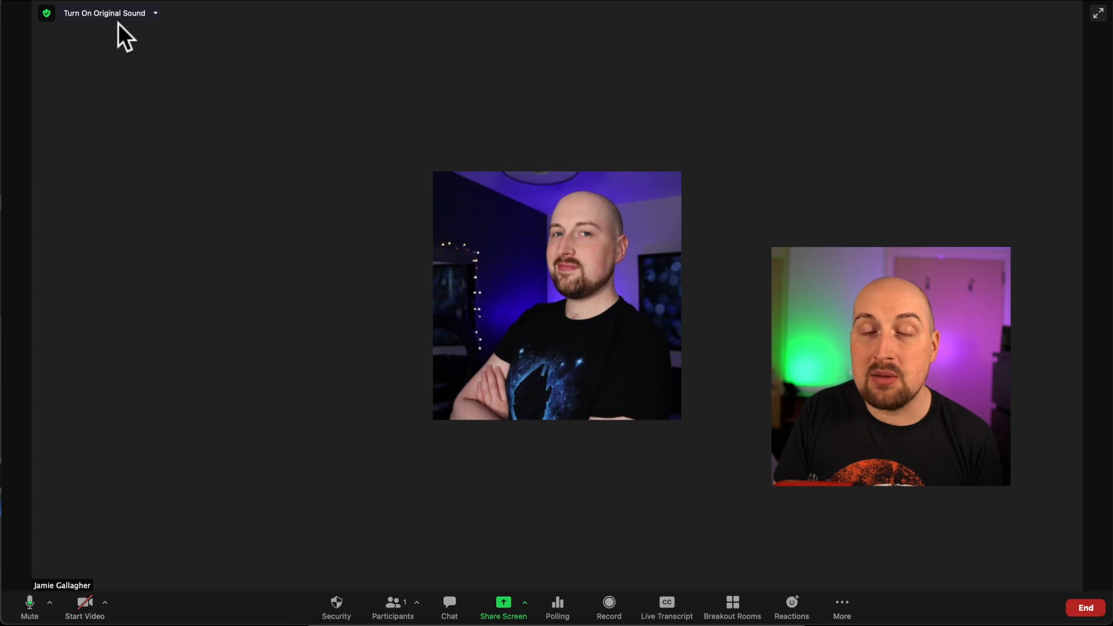
mouse_move(113, 21)
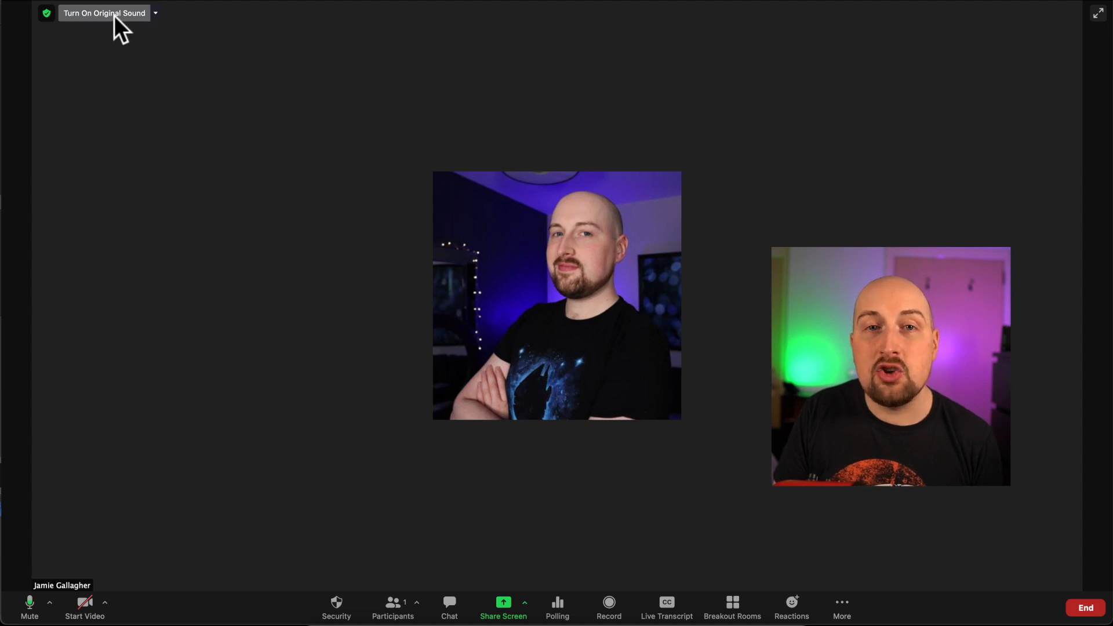
- Turn on Original Sound for the Zoom microphone
left_click(103, 13)
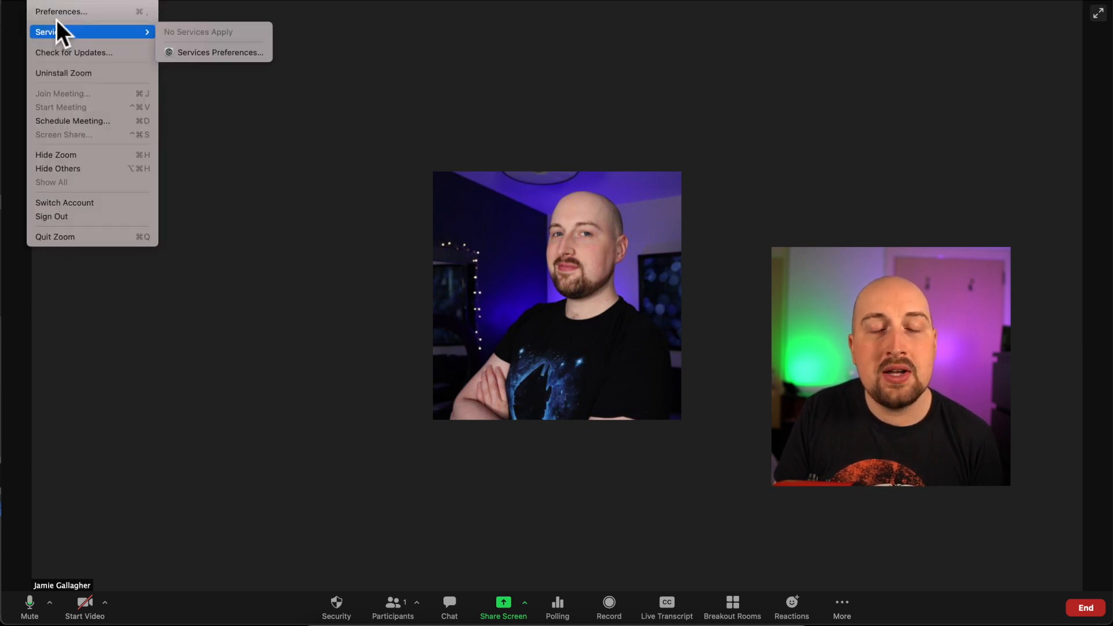
- Review Zoom's Audio preferences down to Music and Professional Audio, then close Settings
left_click(61, 12)
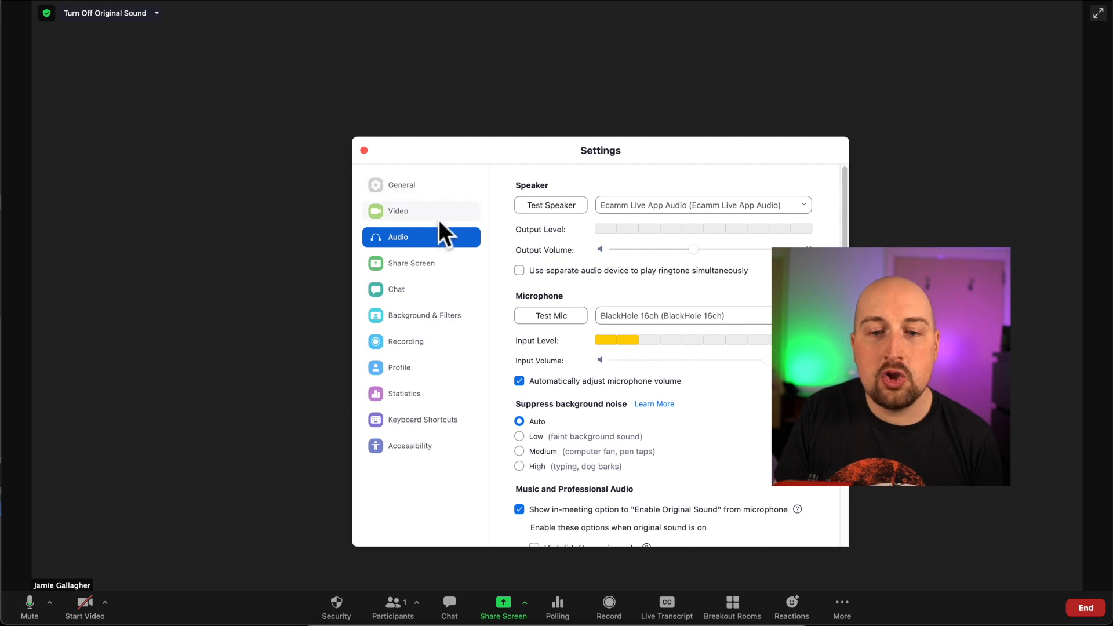
scroll("down", 3)
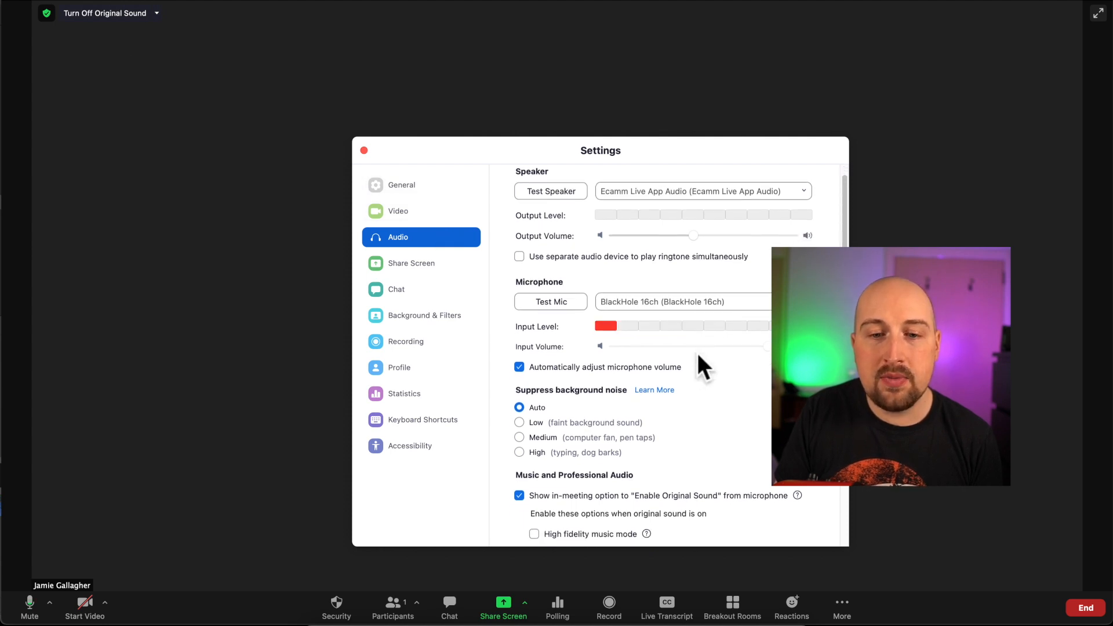
scroll("down", 3)
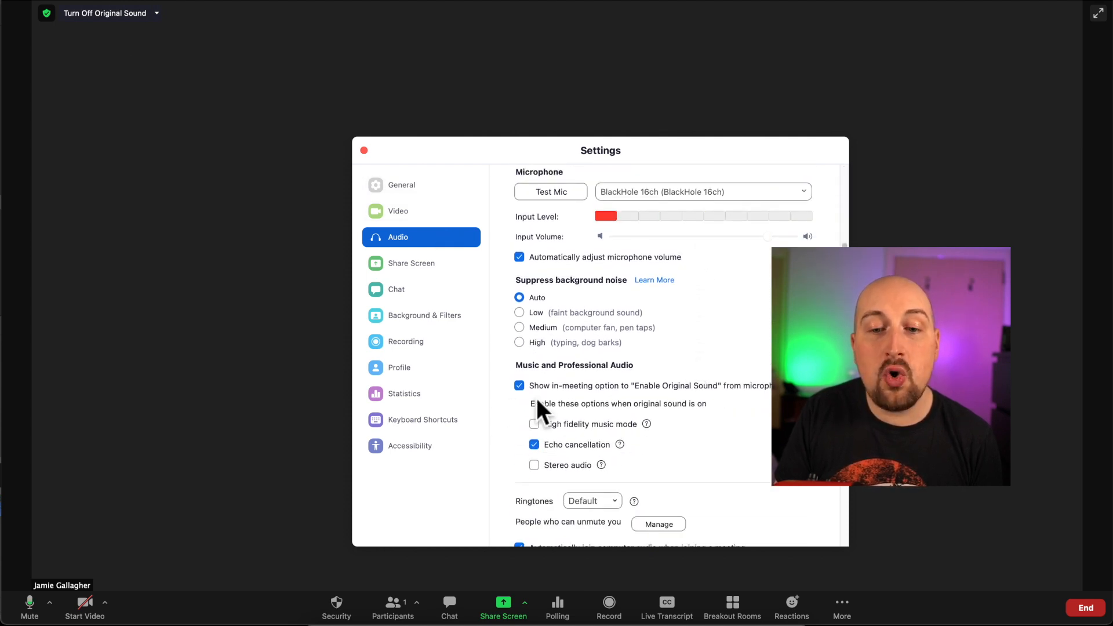
mouse_move(724, 411)
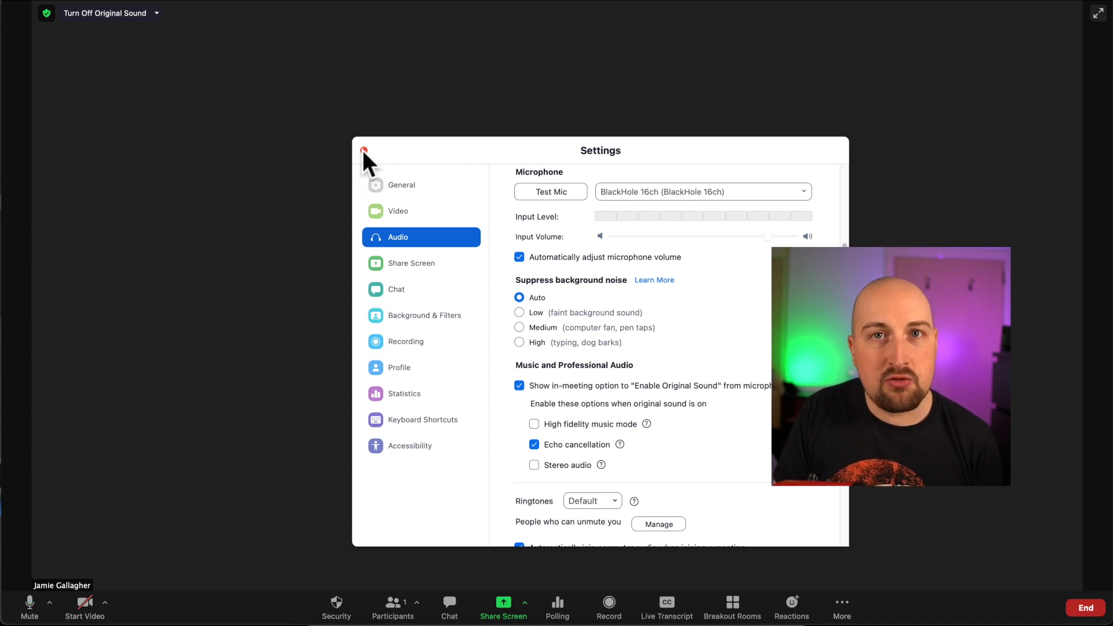
left_click(364, 150)
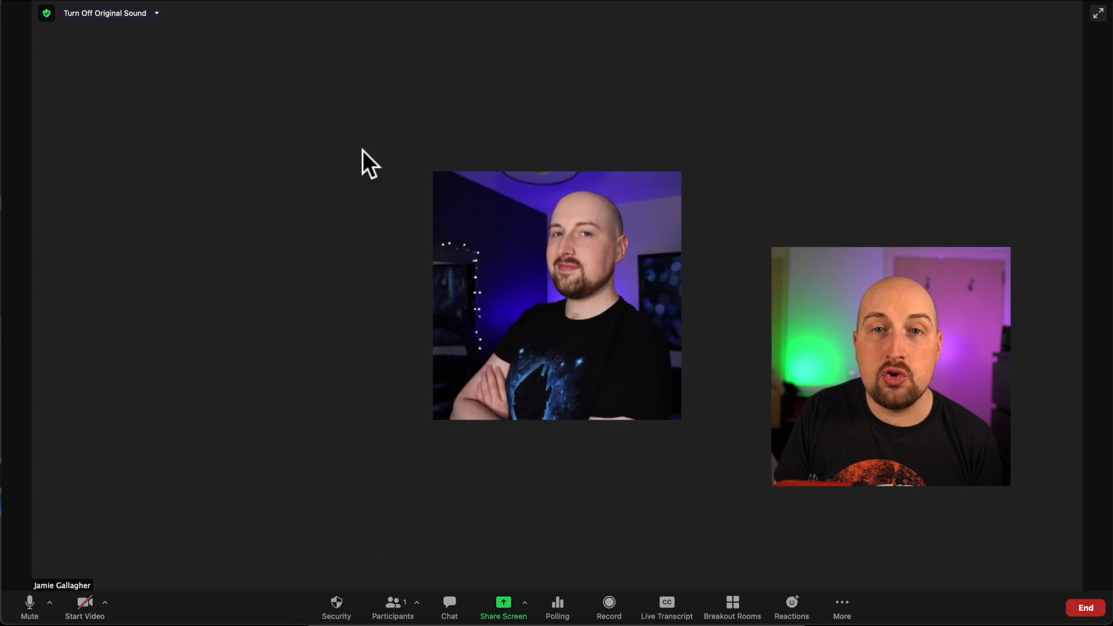